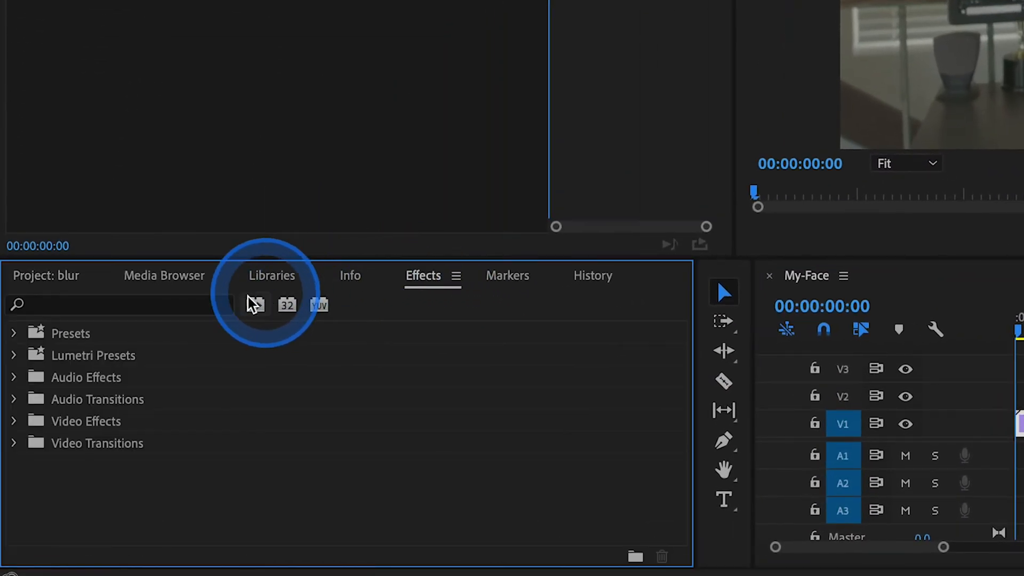
Apply Gaussian Blur from the Effects search to the My-Face clip and select the clip
{"action": "type", "text": "gaussian"}
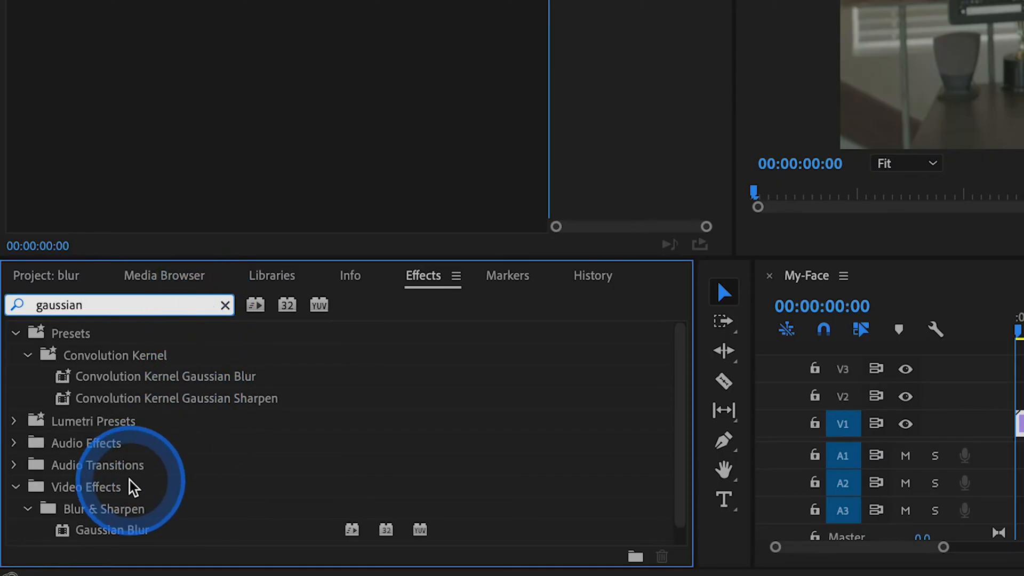
{"action": "left_click", "coordinate": [112, 530]}
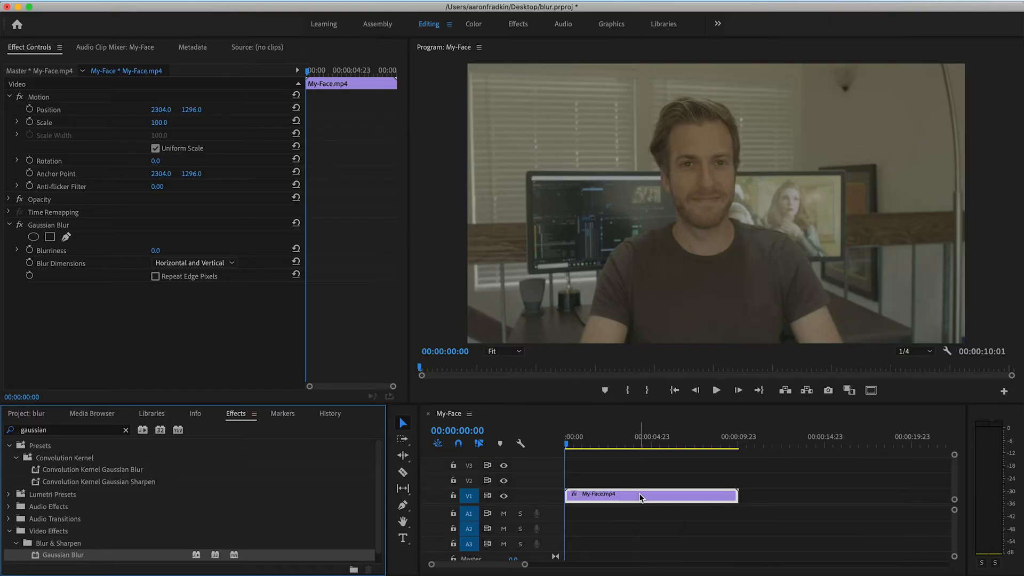
{"action": "left_click", "coordinate": [637, 499]}
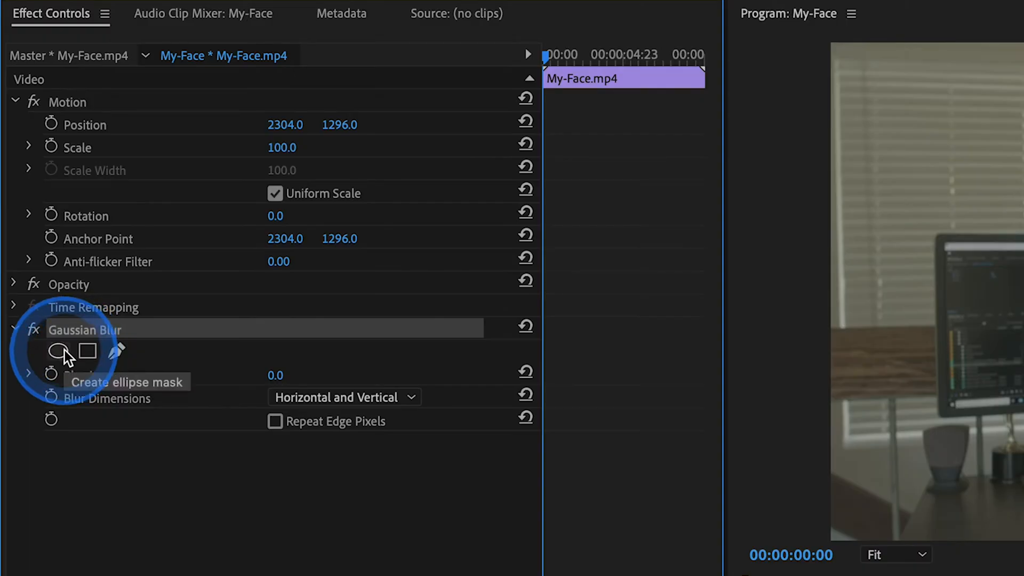
Add an elliptical mask to Gaussian Blur and shape it tightly around the man's face
{"action": "left_click", "coordinate": [60, 351]}
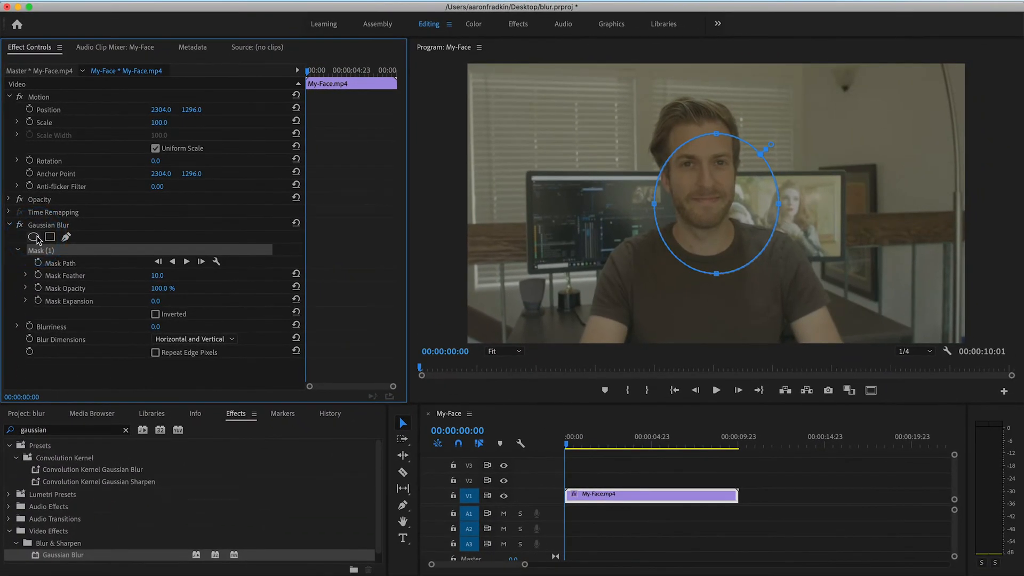
{"action": "left_click_drag", "start_coordinate": [714, 202], "coordinate": [723, 175]}
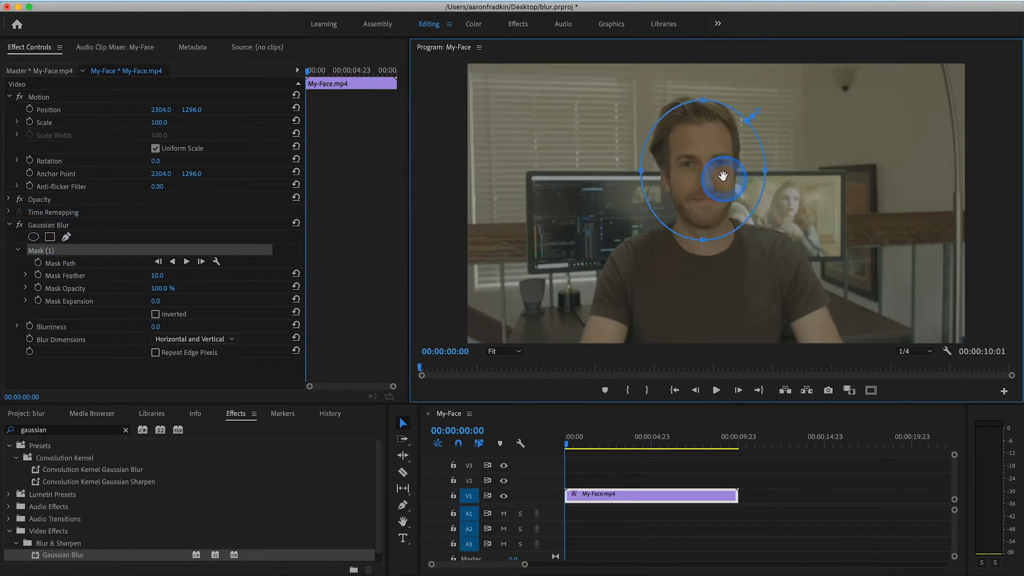
{"action": "left_click_drag", "start_coordinate": [723, 175], "coordinate": [704, 230]}
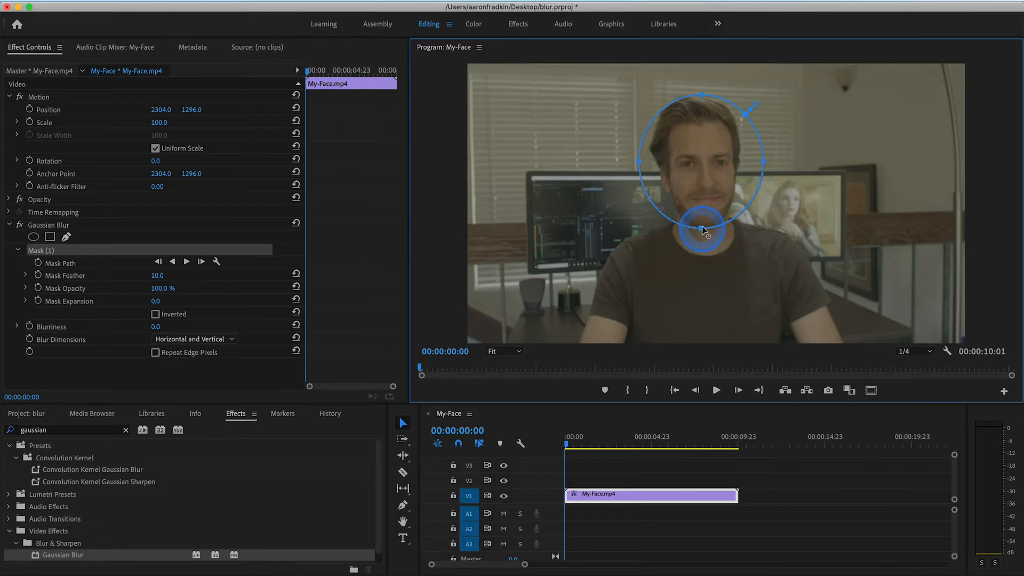
{"action": "left_click_drag", "start_coordinate": [704, 231], "coordinate": [671, 164]}
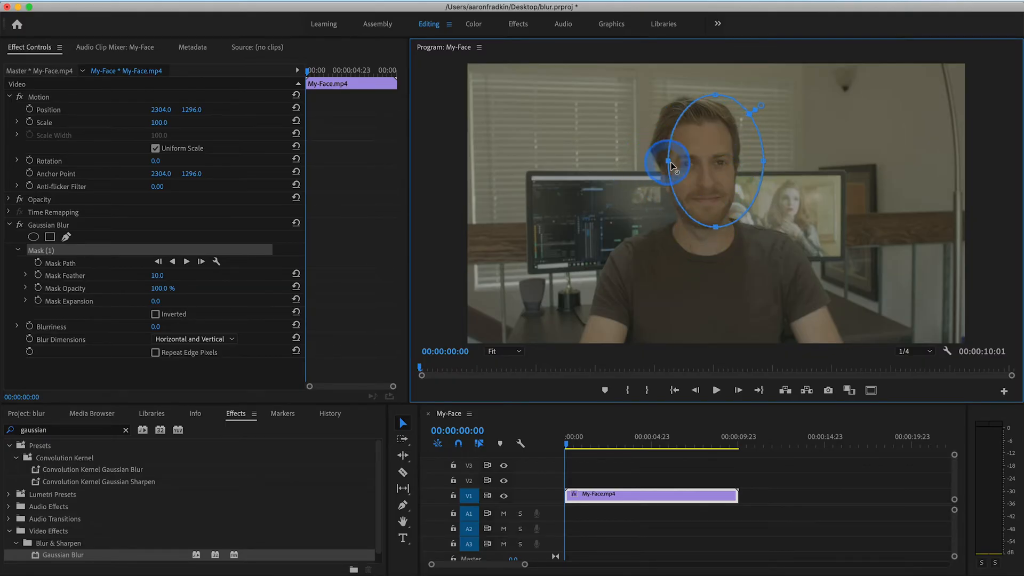
{"action": "left_click_drag", "start_coordinate": [672, 163], "coordinate": [732, 163]}
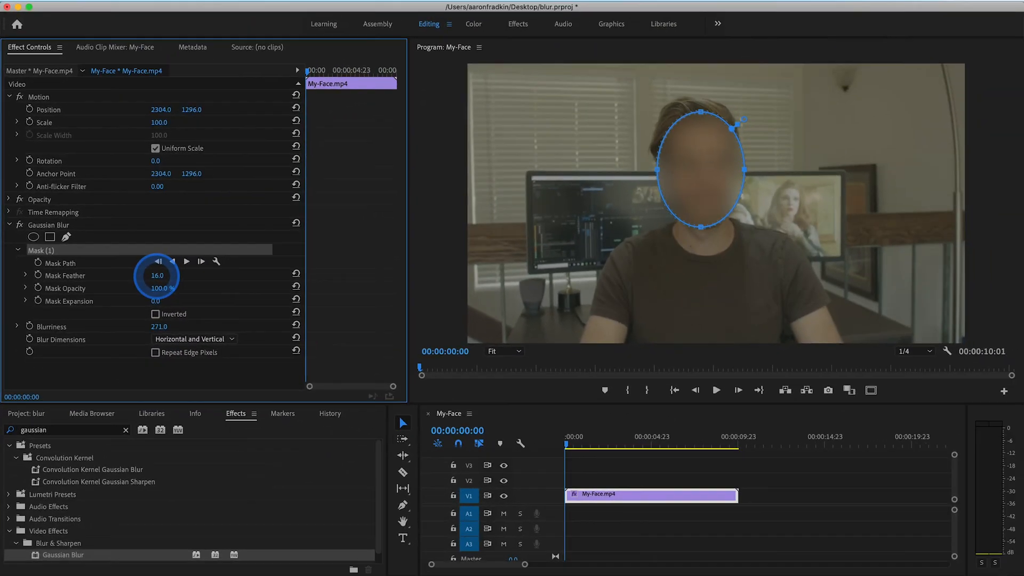
Raise the mask feather to about 39 to soften the blur's edge
{"action": "left_click_drag", "start_coordinate": [157, 275], "coordinate": [168, 275]}
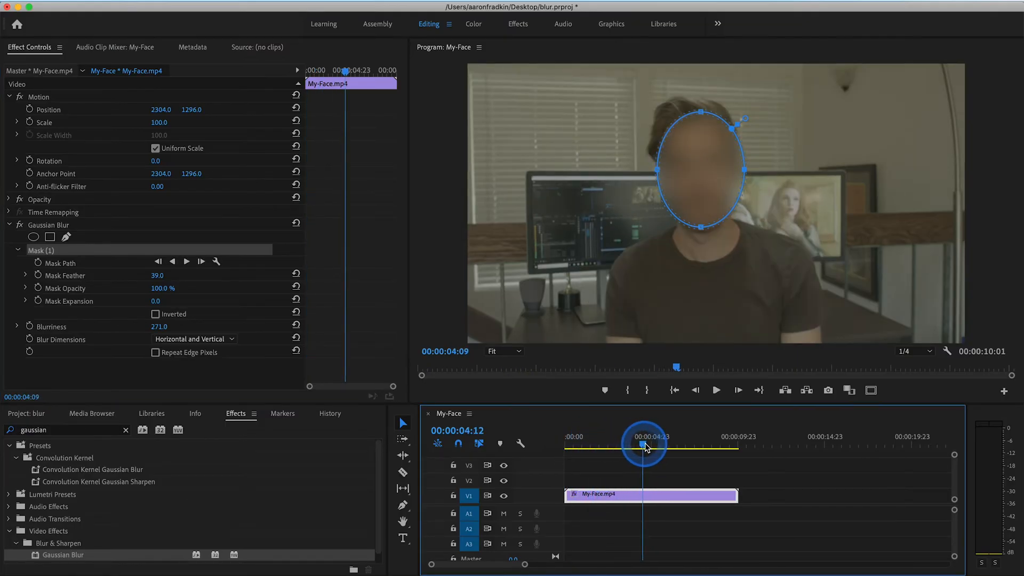
{"action": "left_click_drag", "start_coordinate": [643, 445], "coordinate": [708, 446]}
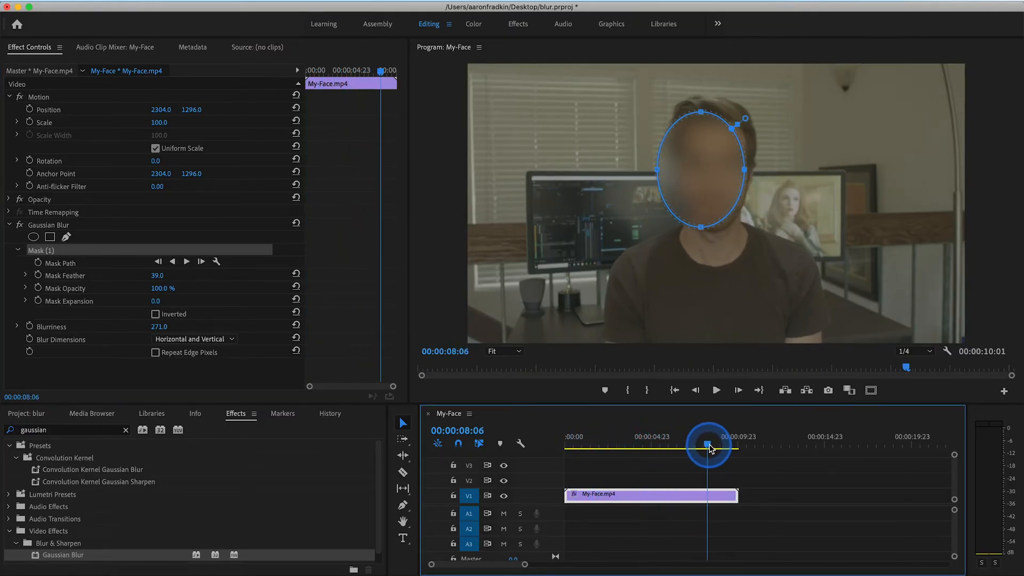
{"action": "left_click_drag", "start_coordinate": [708, 447], "coordinate": [646, 443]}
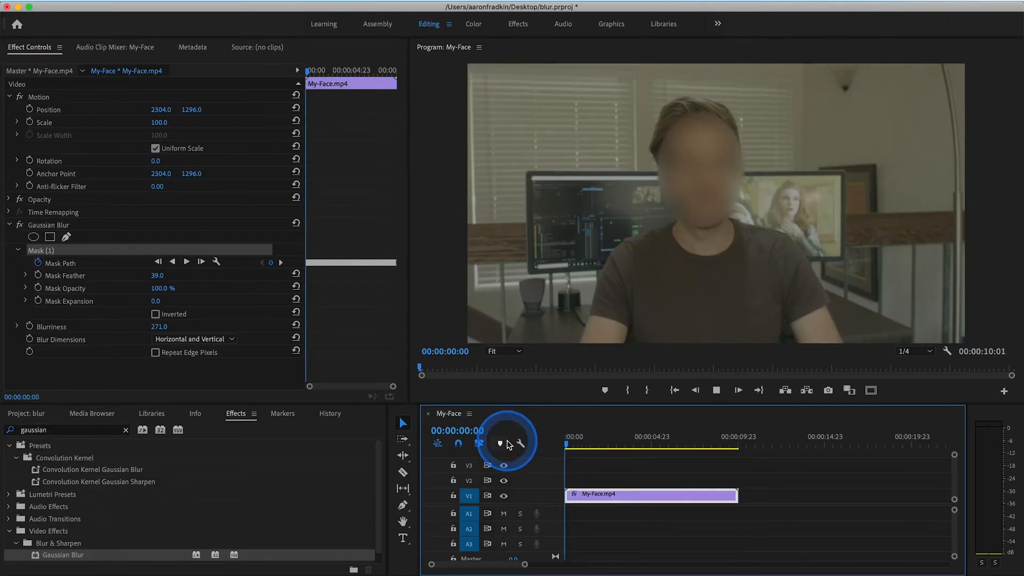
Play back the clip to check the tracked blur mask following the face
{"action": "left_click", "coordinate": [625, 548]}
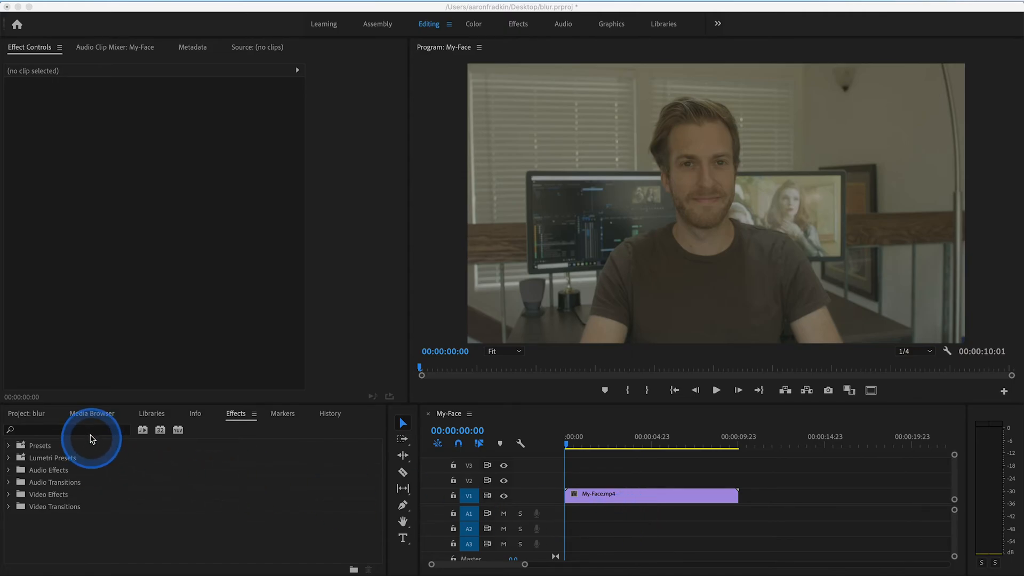
Apply the Mosaic effect to My-Face and raise Horizontal Blocks to 50
{"action": "type", "text": "mosaic"}
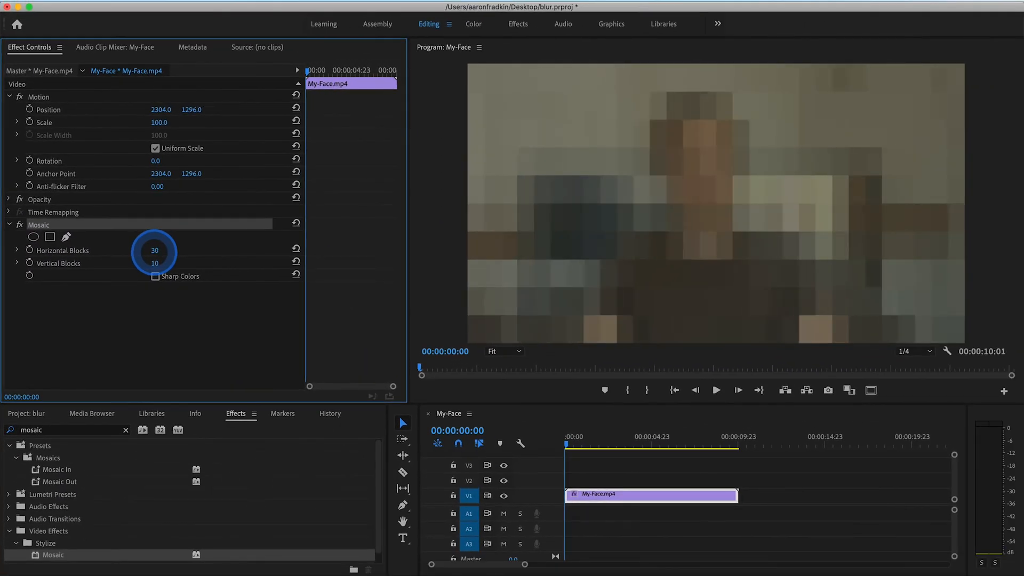
{"action": "left_click_drag", "start_coordinate": [154, 249], "coordinate": [169, 250]}
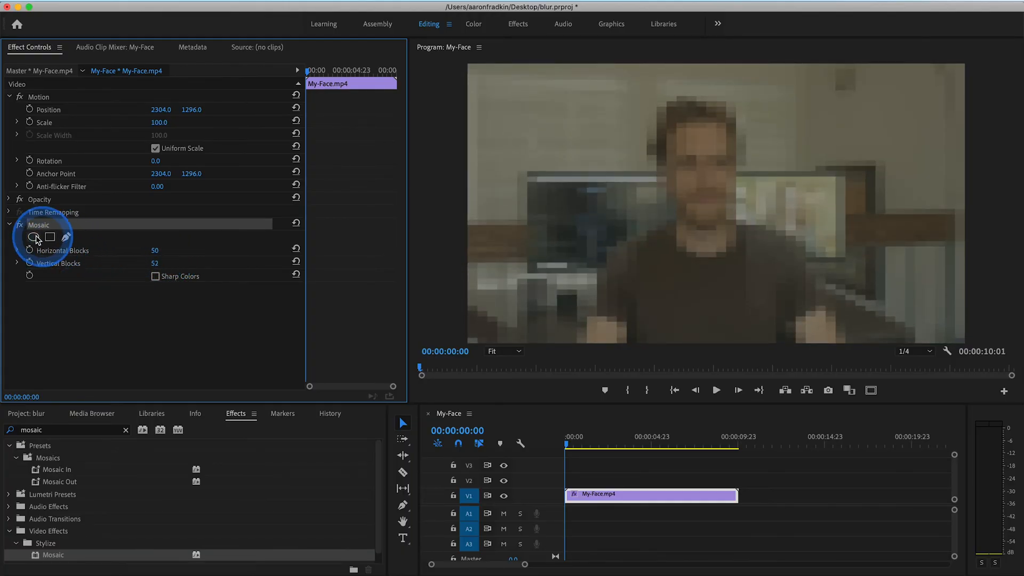
Add an elliptical mask to Mosaic and reshape it around the face
{"action": "left_click", "coordinate": [33, 236]}
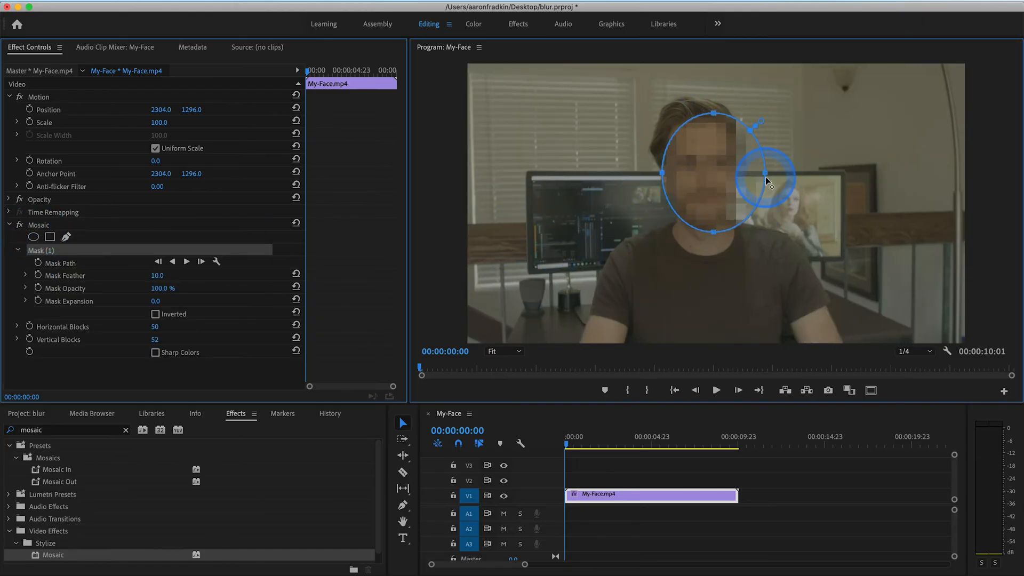
{"action": "left_click", "coordinate": [186, 262]}
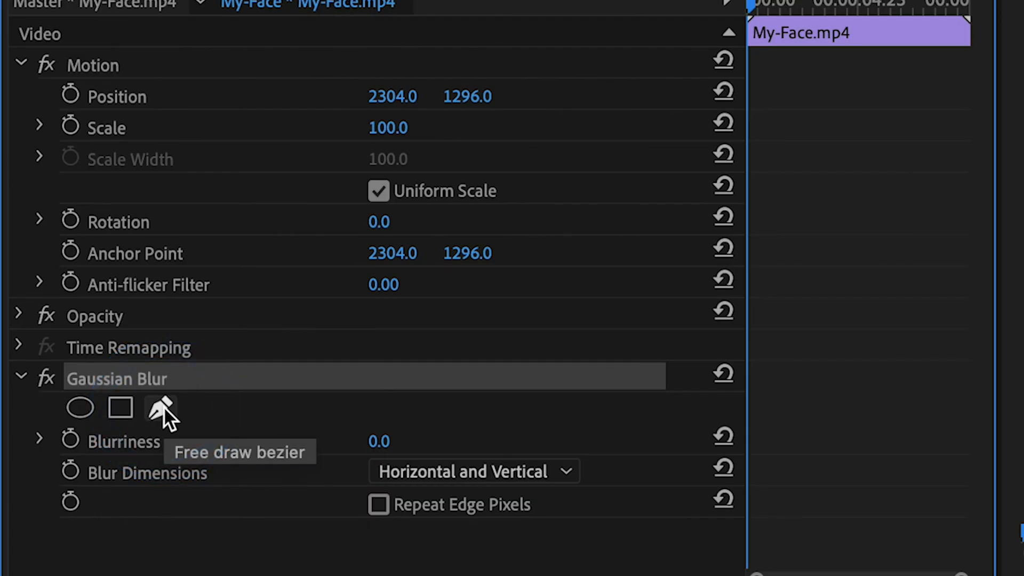
Draw a freeform bezier mask for Gaussian Blur and enable Mask Path keyframing
{"action": "left_click", "coordinate": [161, 407]}
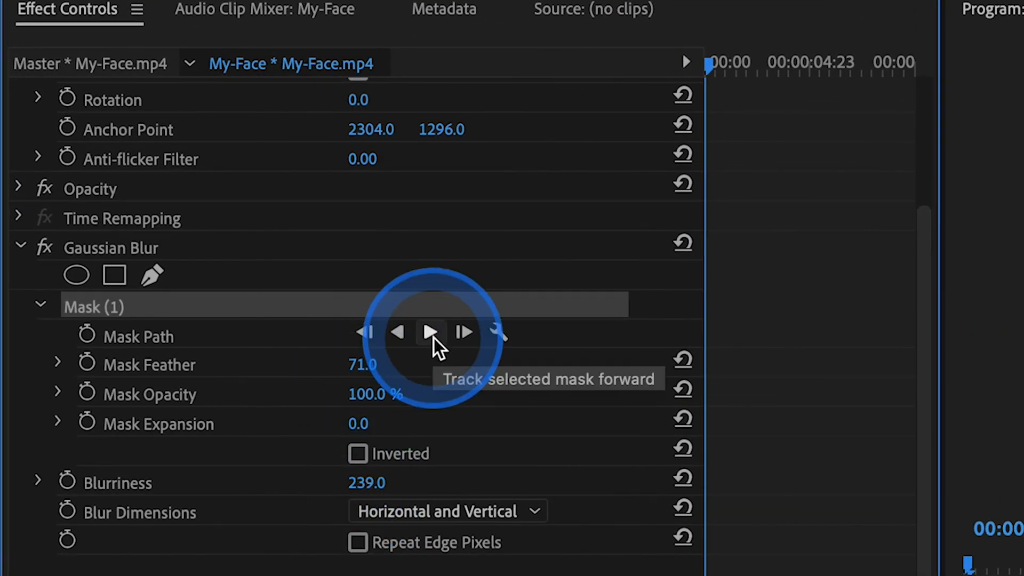
{"action": "mouse_move", "coordinate": [102, 356]}
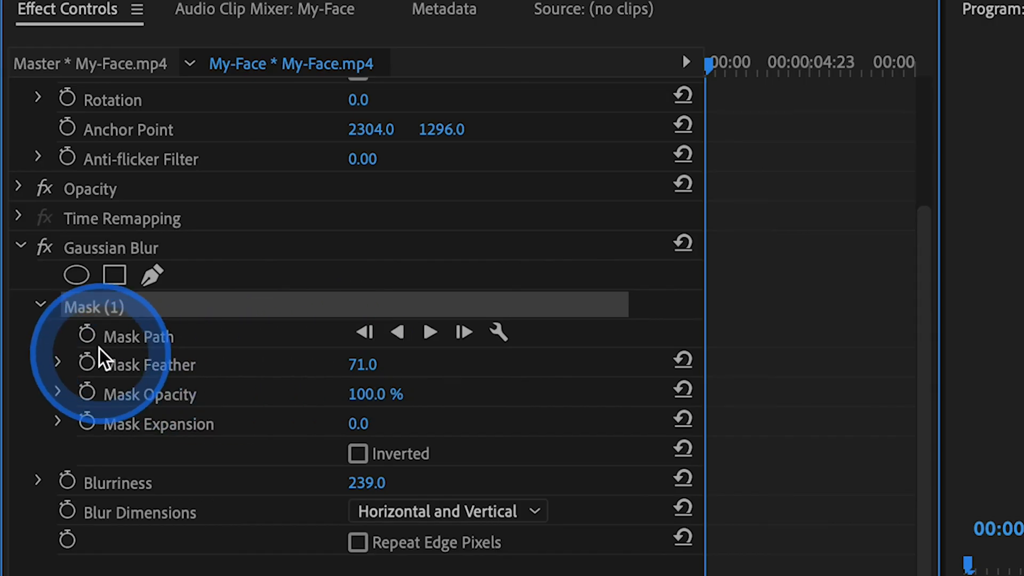
{"action": "left_click", "coordinate": [86, 335]}
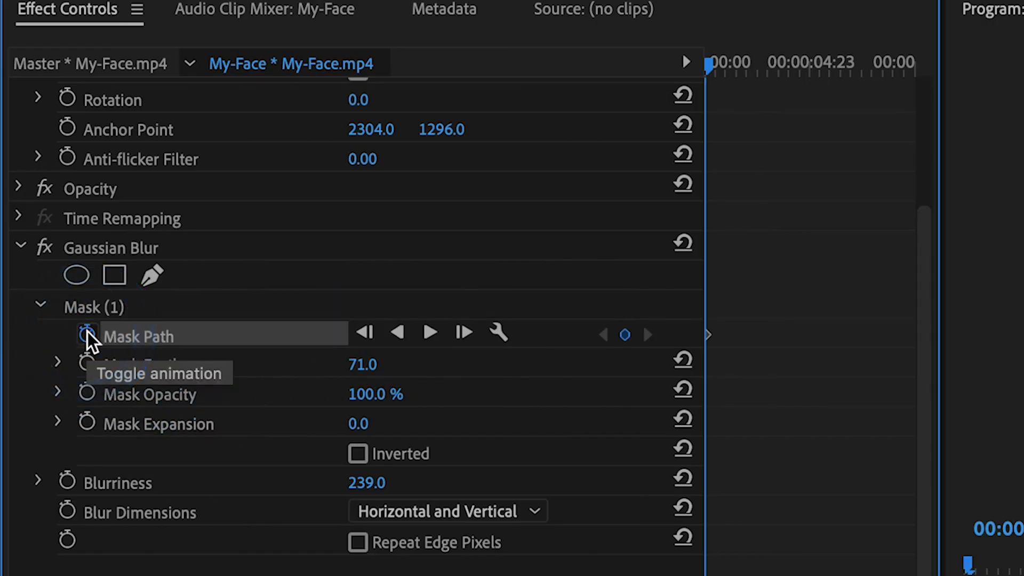